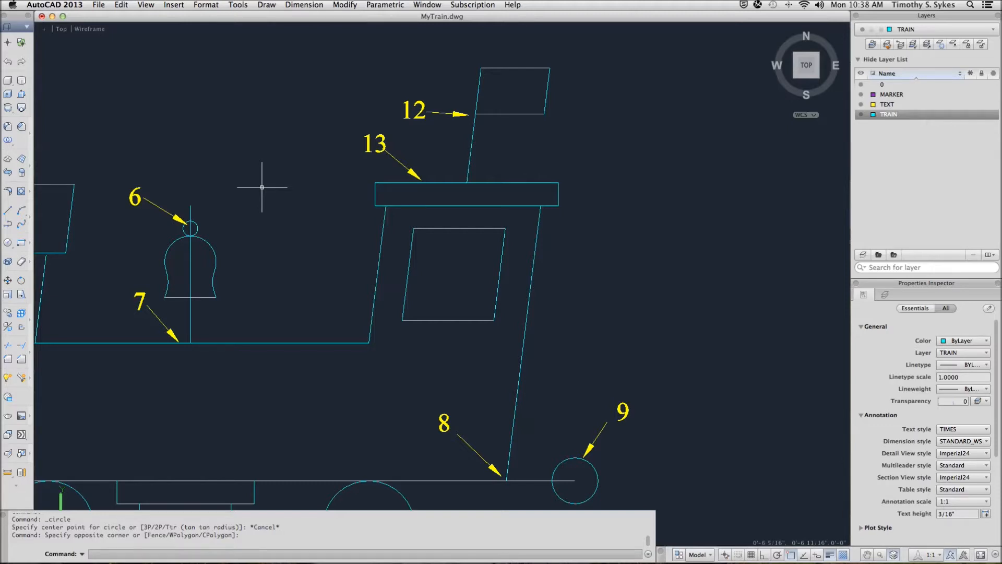
pyautogui.moveTo(464, 320)
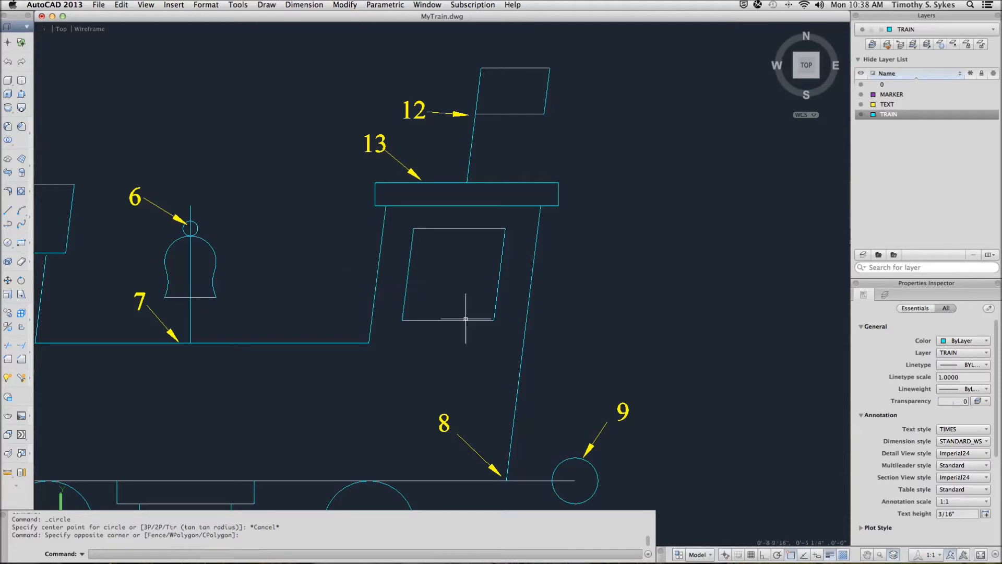
pyautogui.moveTo(831, 465)
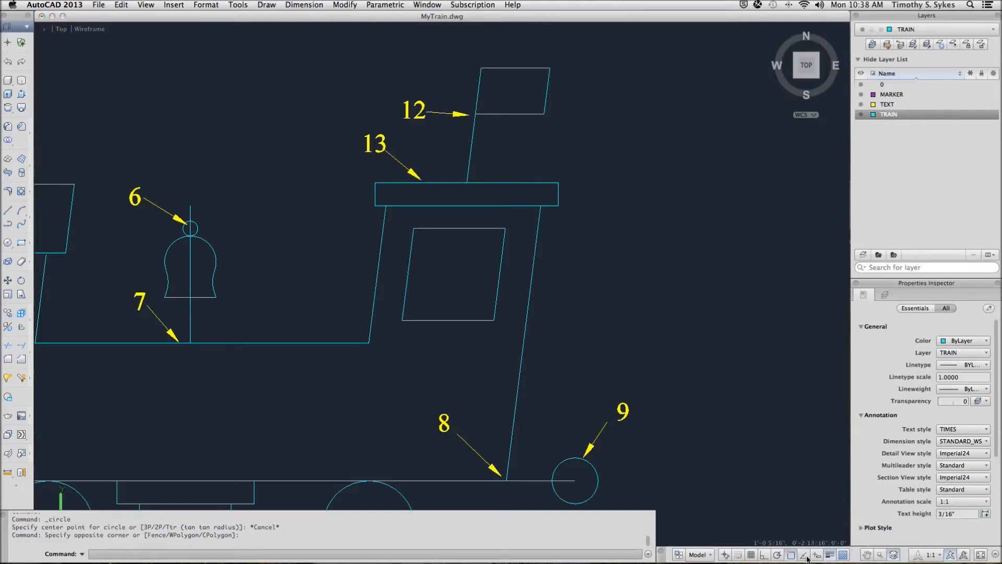
pyautogui.moveTo(794, 555)
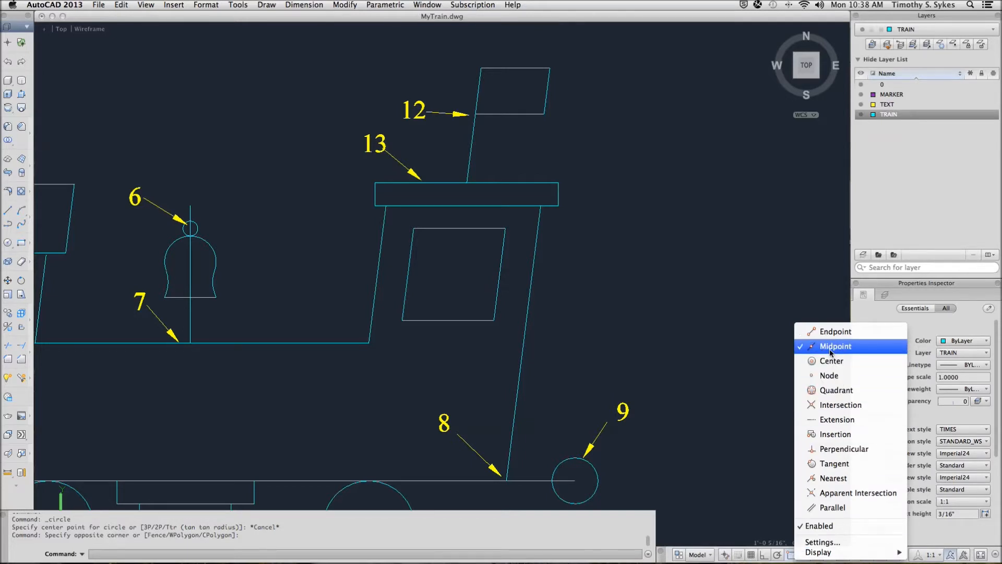
# Enable the Midpoint object snap from the status bar snap list.
pyautogui.click(835, 346)
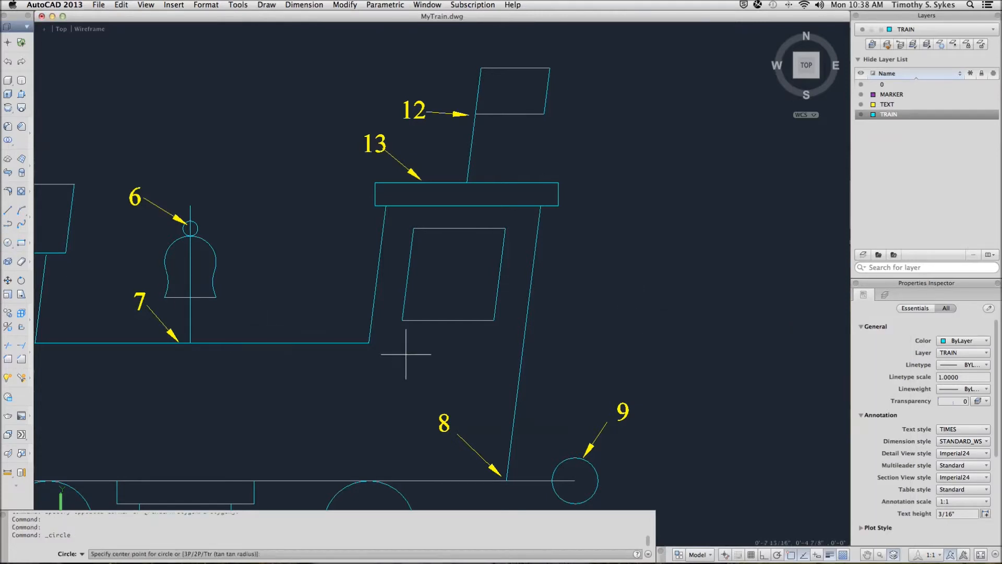
pyautogui.moveTo(421, 351)
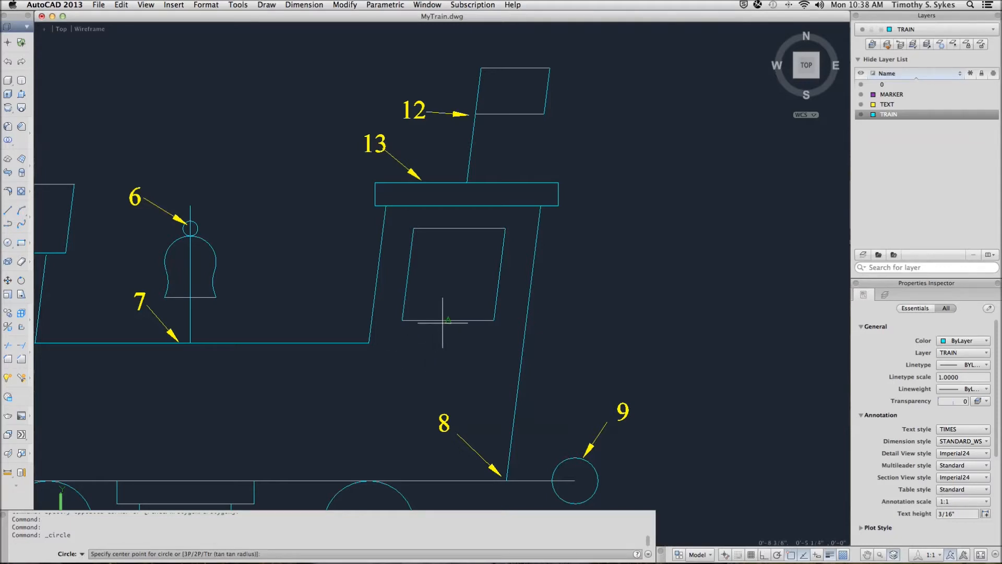
pyautogui.moveTo(448, 322)
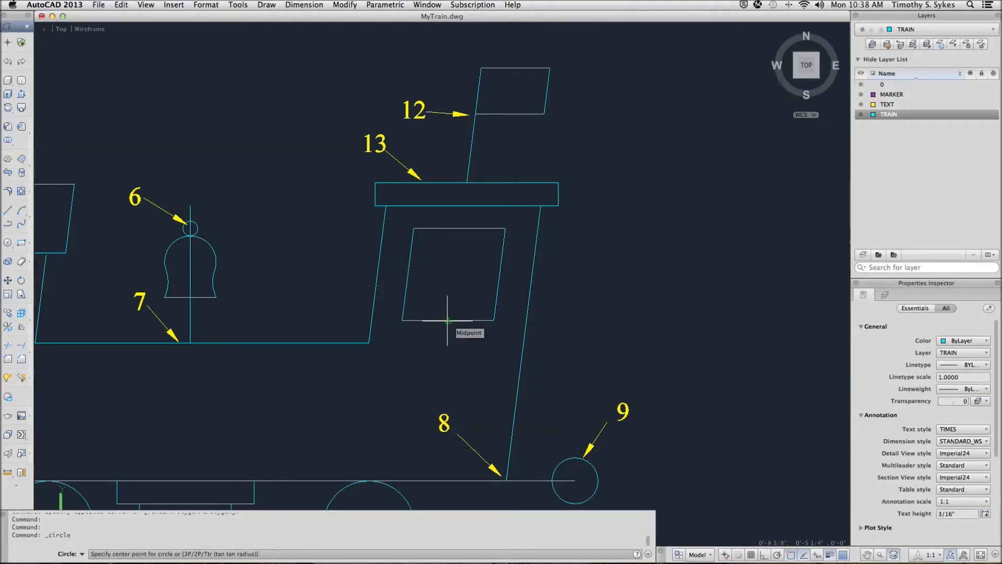
pyautogui.moveTo(447, 304)
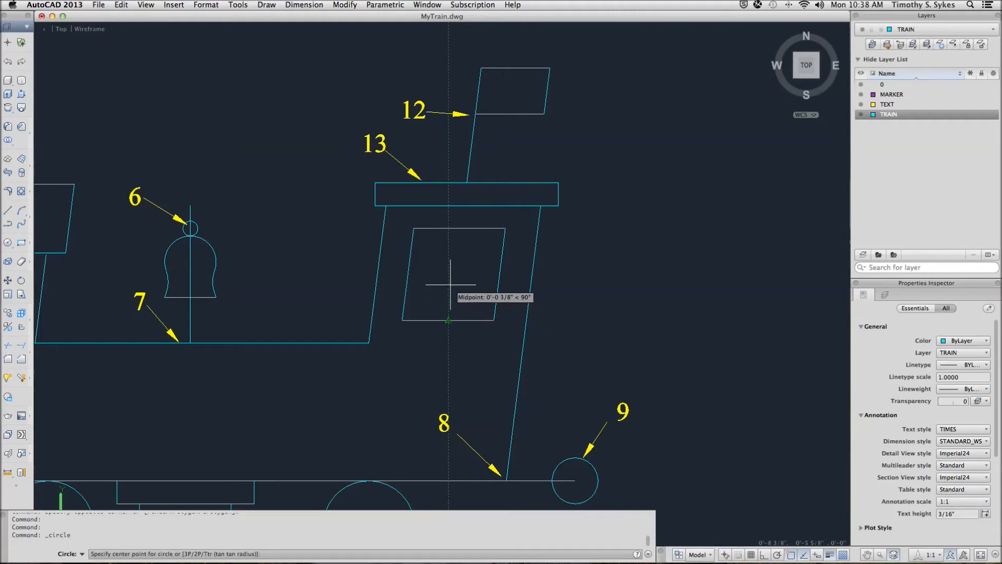
pyautogui.moveTo(450, 283)
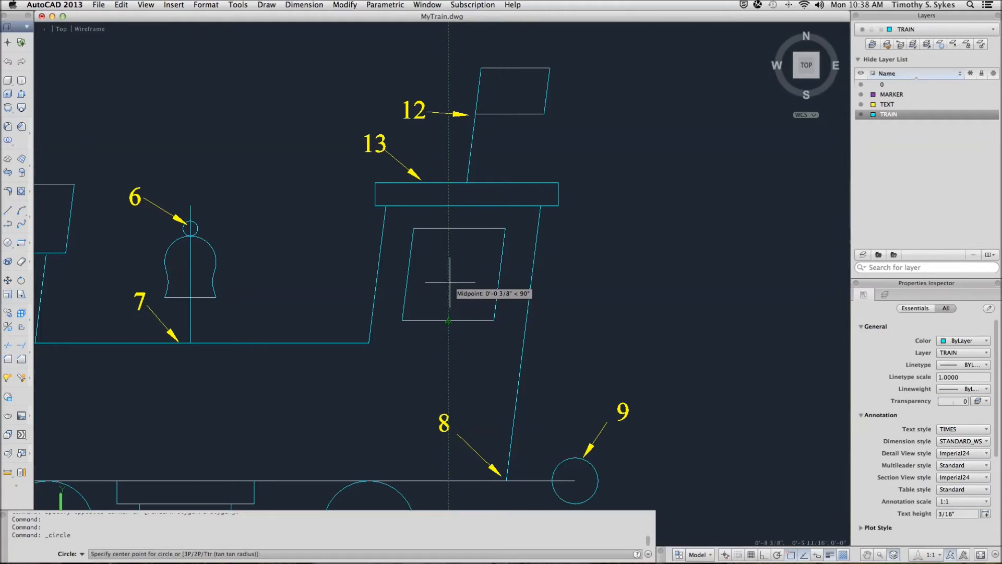
pyautogui.moveTo(447, 280)
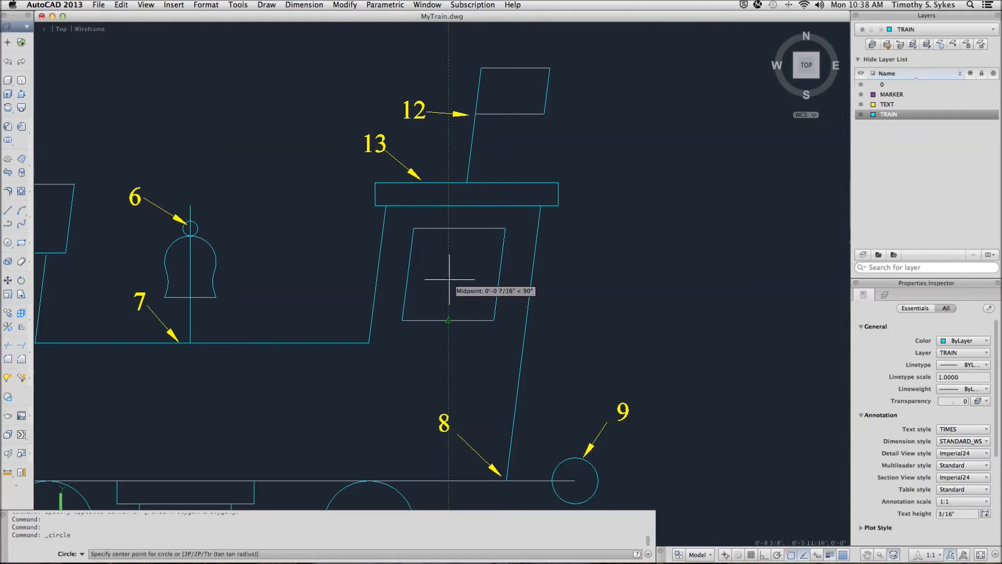
pyautogui.moveTo(407, 275)
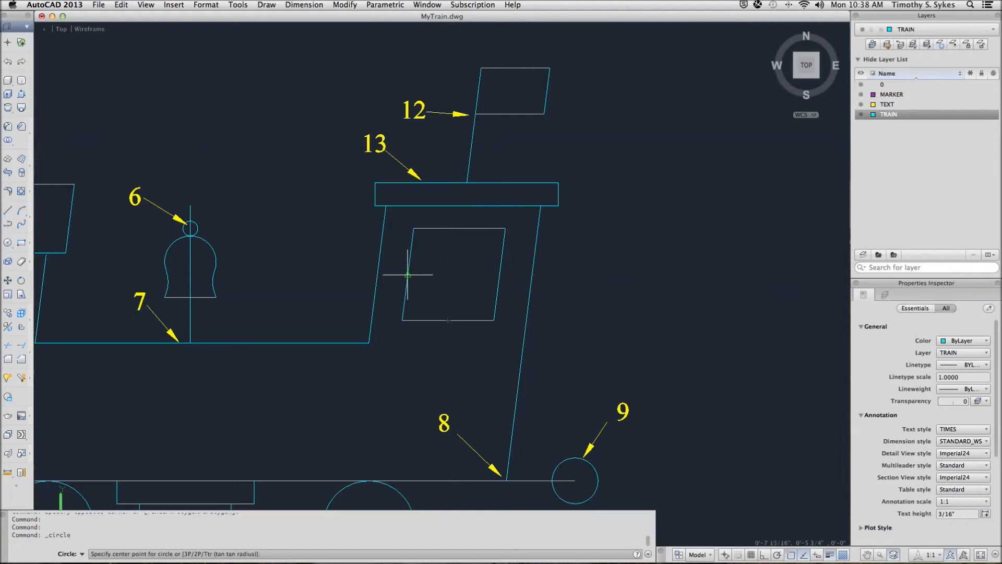
pyautogui.moveTo(407, 275)
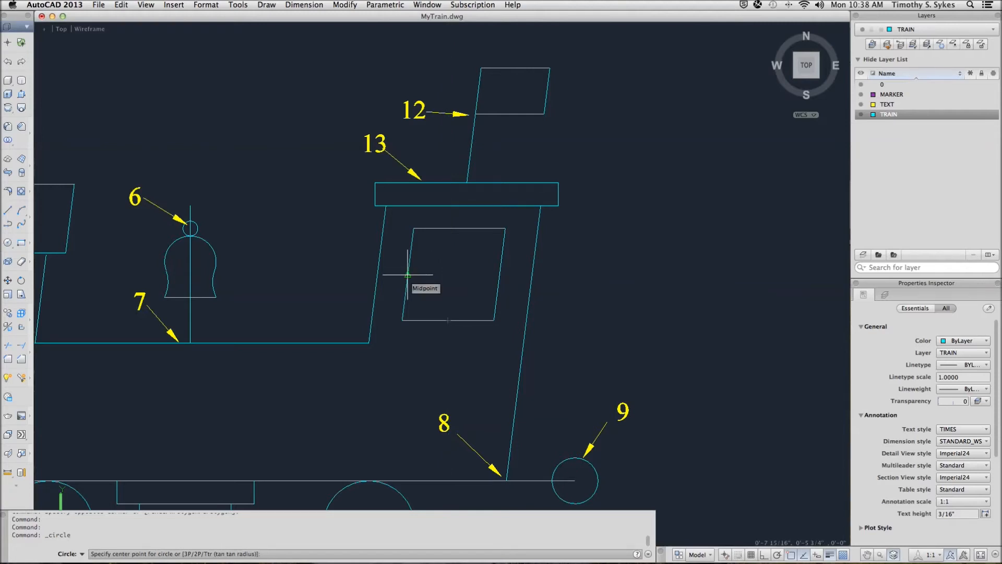
pyautogui.moveTo(407, 276)
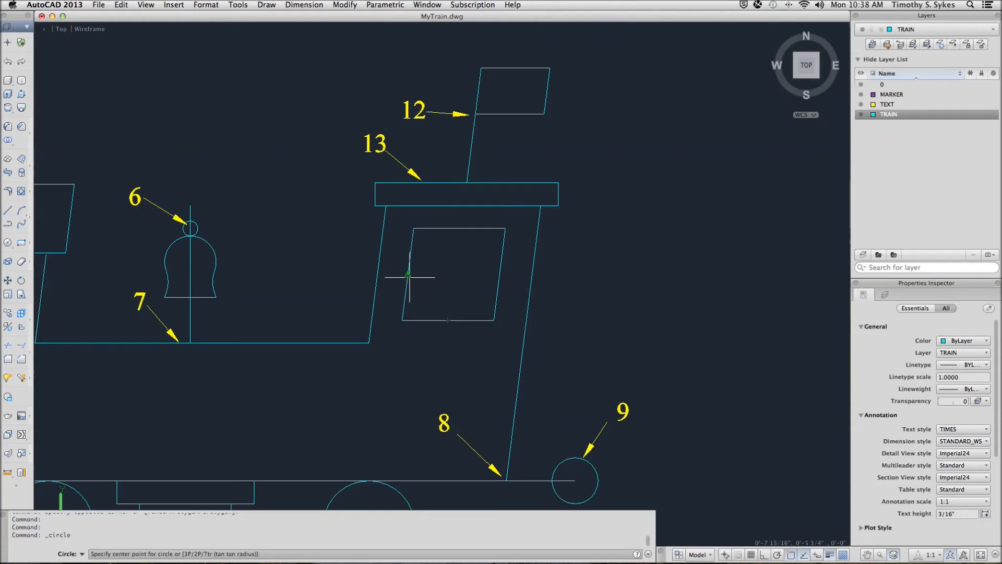
pyautogui.moveTo(409, 275)
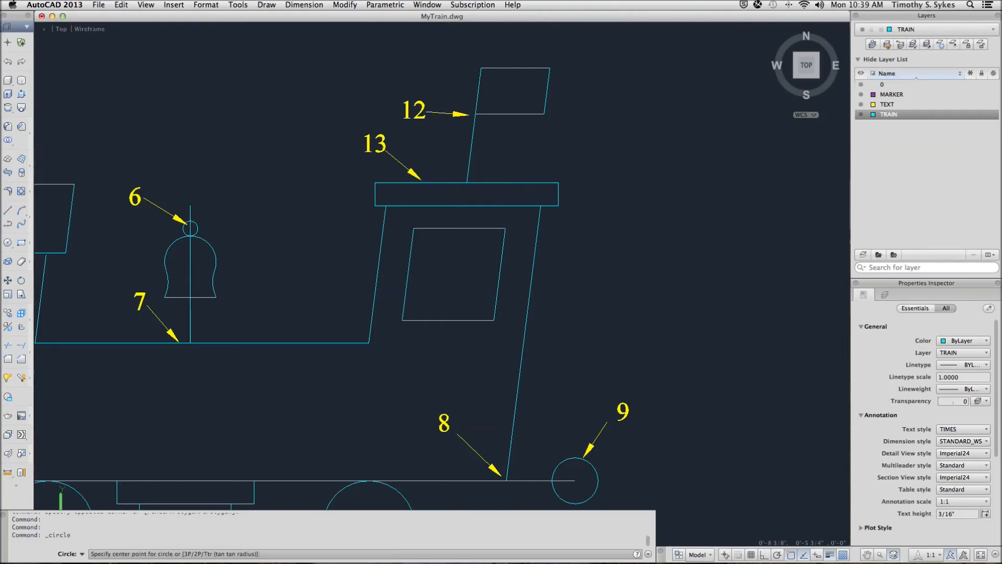
# Draw a 0.25-radius circle centered at the tracking-line intersection in the cab window.
pyautogui.click(447, 275)
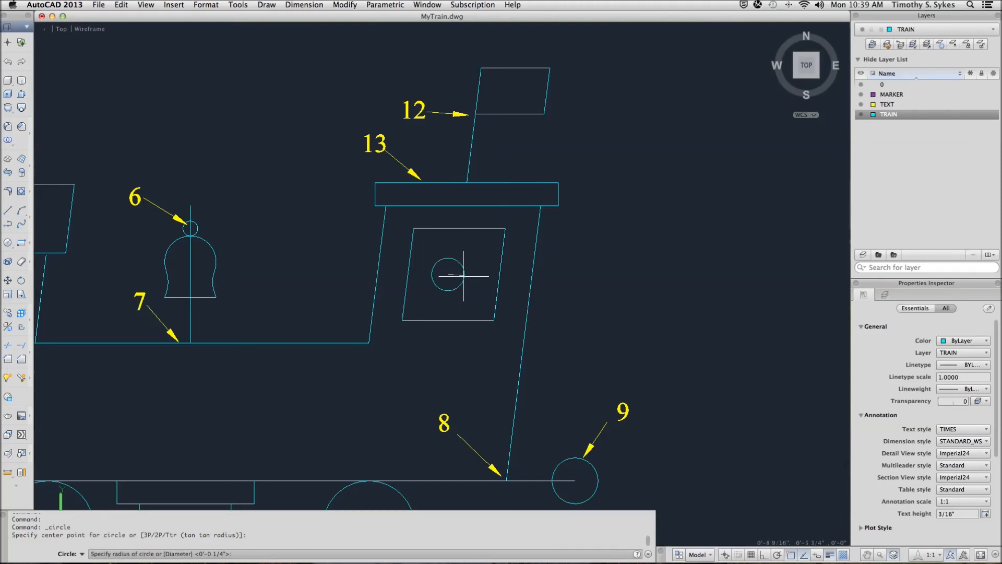
pyautogui.write('.25')
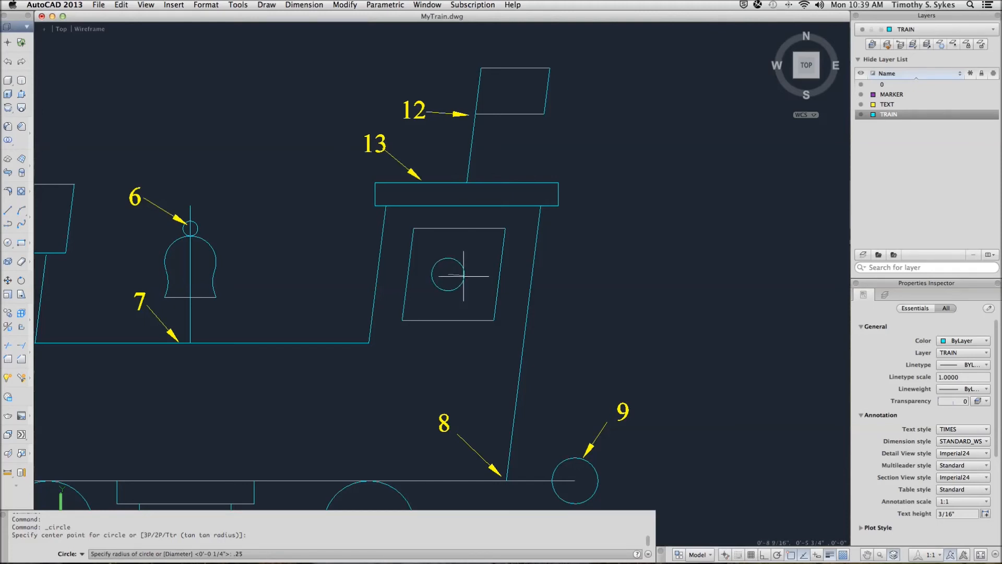
pyautogui.click(458, 276)
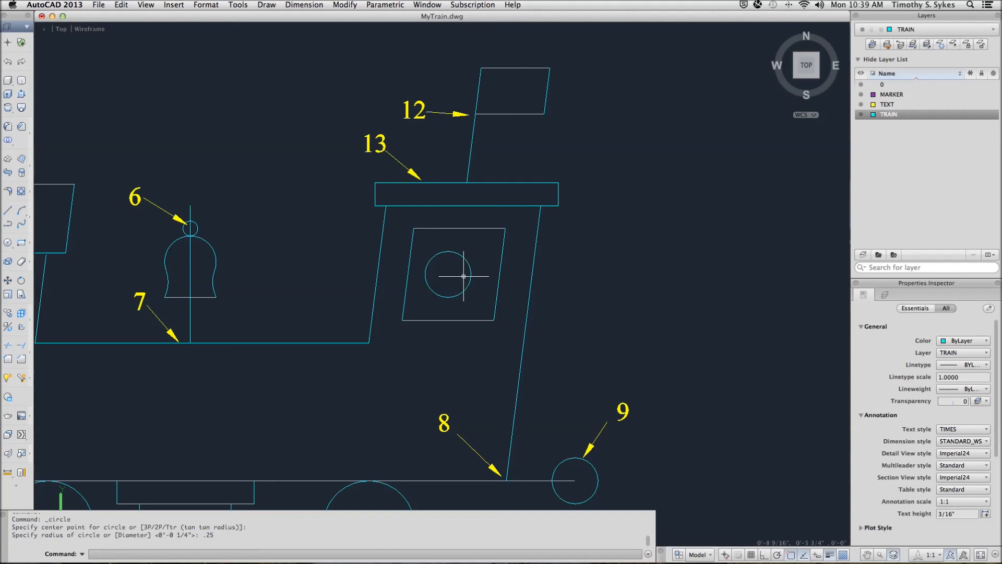
pyautogui.moveTo(198, 165)
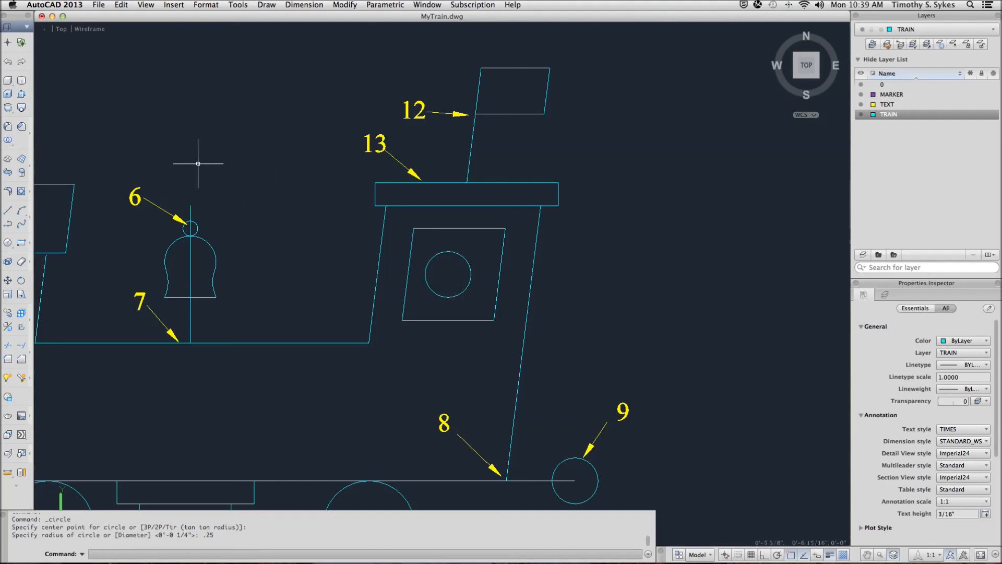